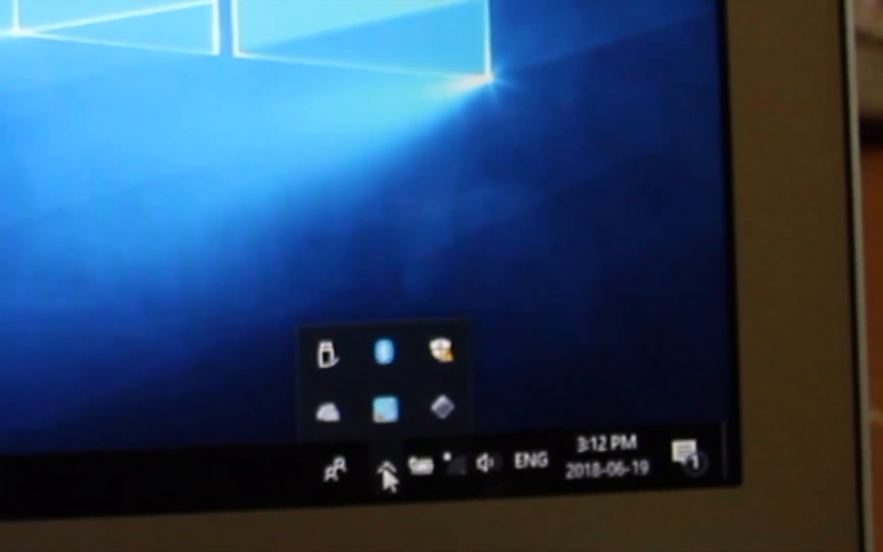
mouse_move(442, 405)
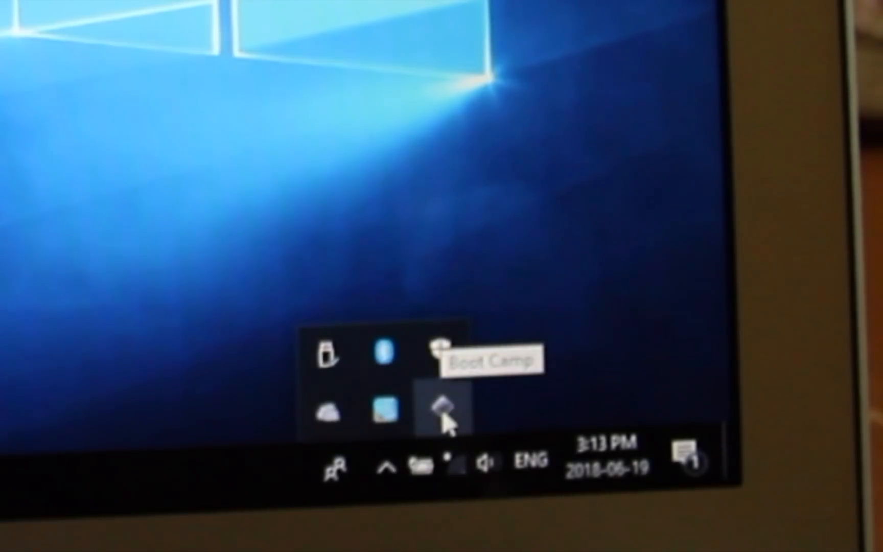
Restart from Windows into OS X via the Boot Camp tray menu and confirm
right_click(442, 411)
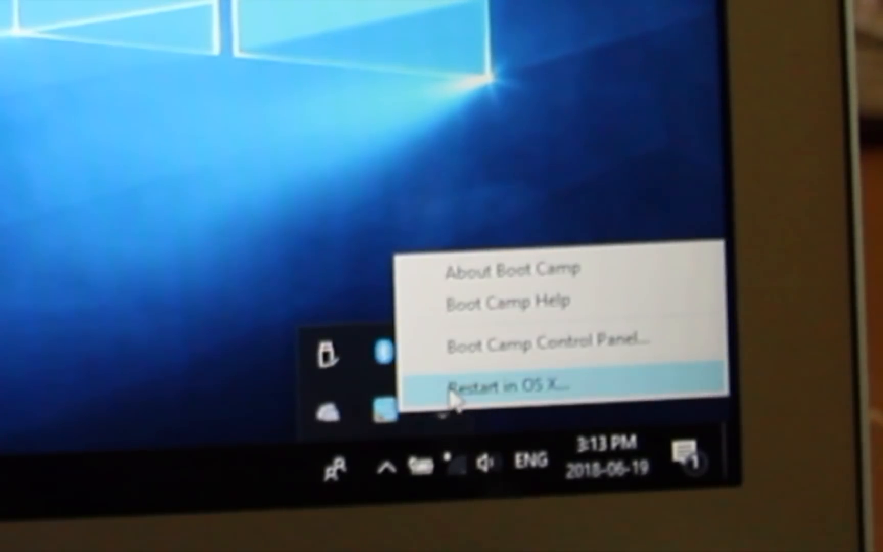
left_click(509, 387)
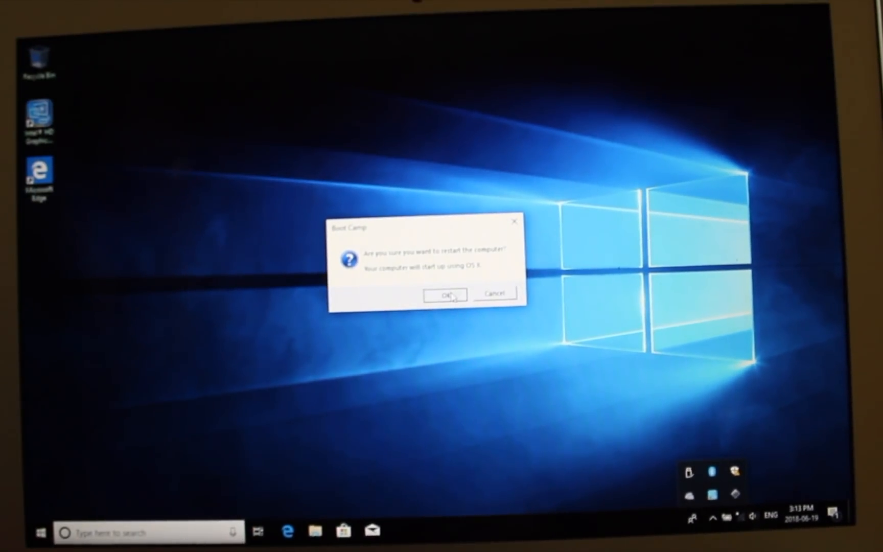
left_click(443, 294)
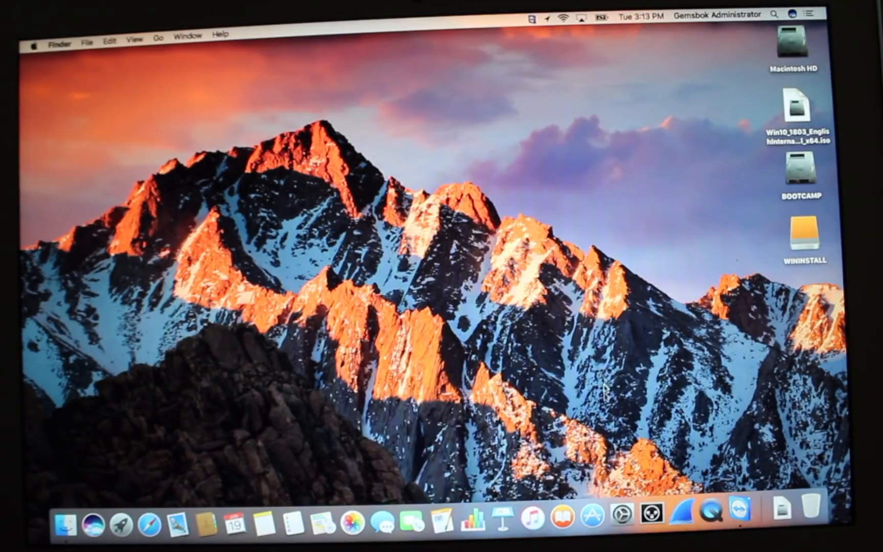
mouse_move(621, 506)
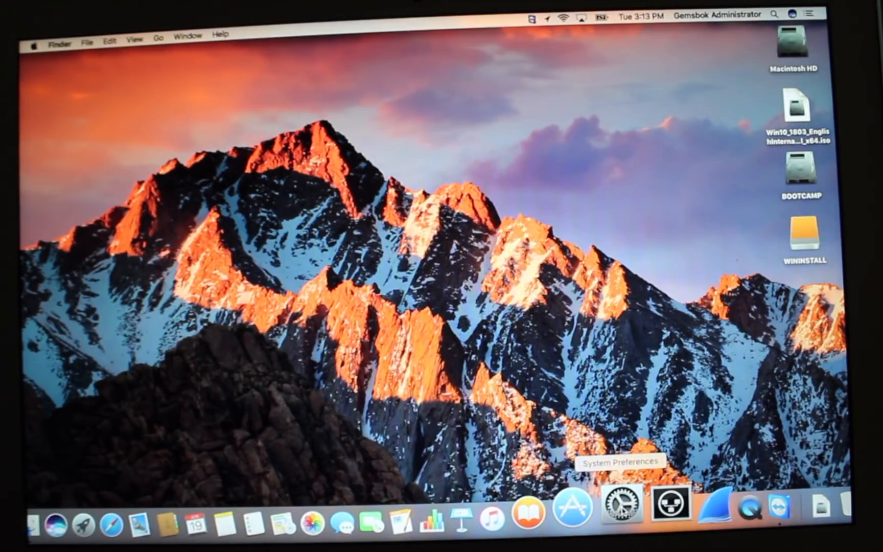
Unlock the Startup Disk preferences in System Preferences with the admin password
left_click(619, 505)
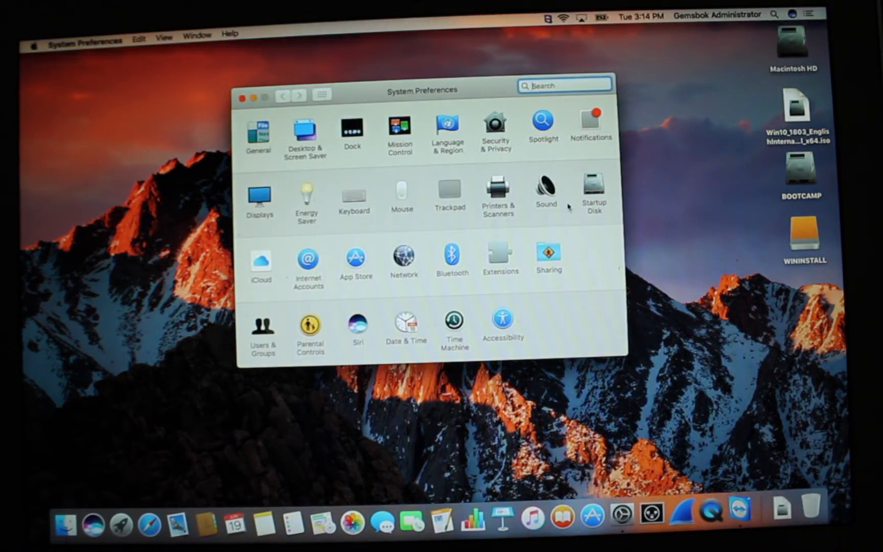
left_click(593, 194)
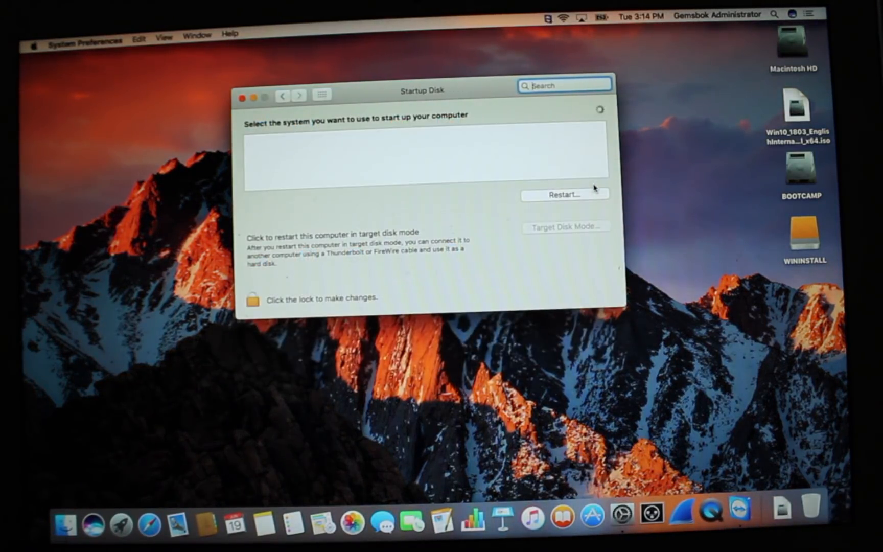
left_click(252, 299)
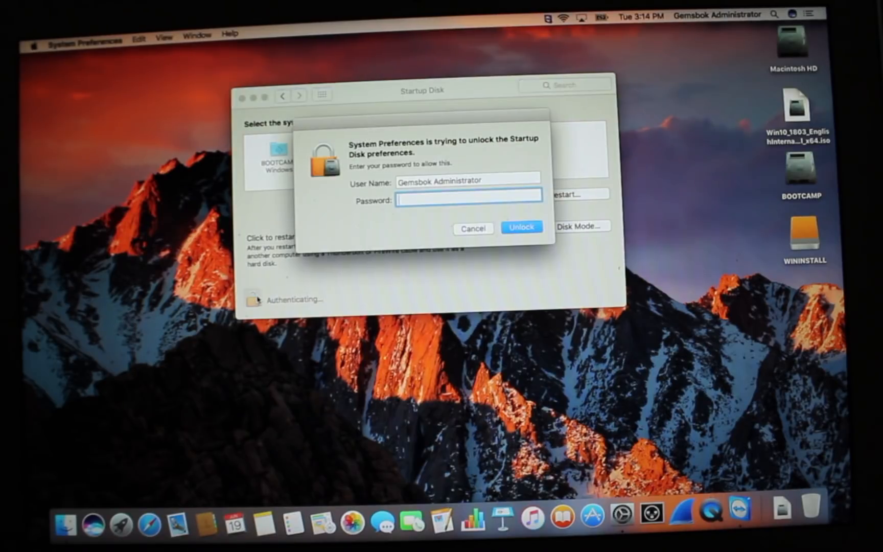
type("••")
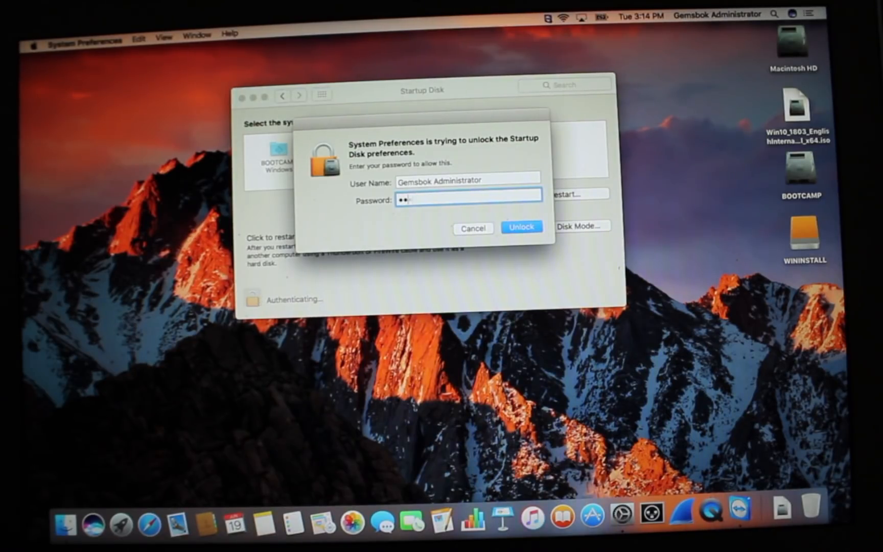
left_click(520, 227)
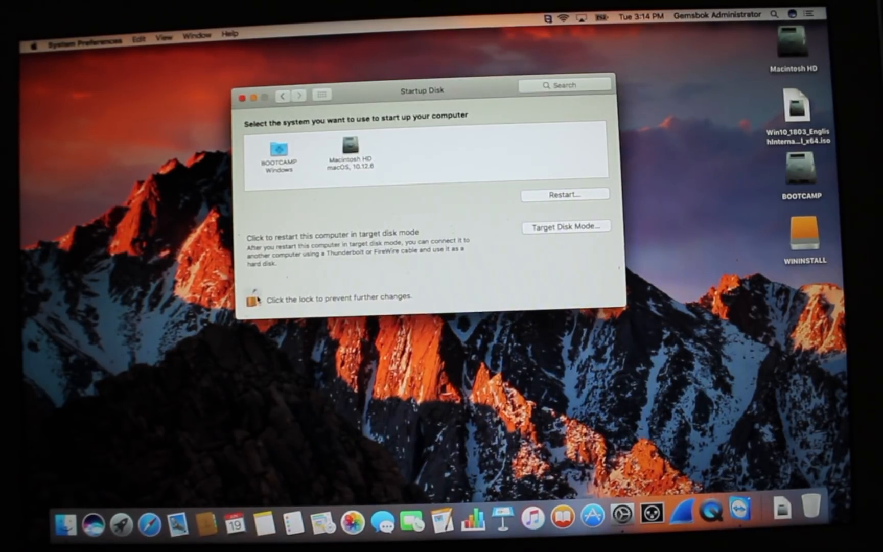
Select BOOTCAMP Windows as the startup disk and request a restart
left_click(279, 150)
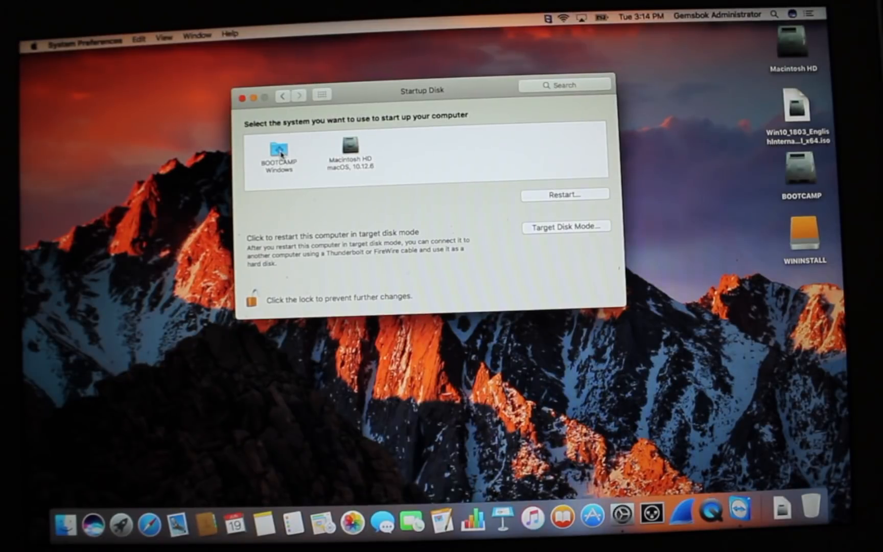
left_click(279, 152)
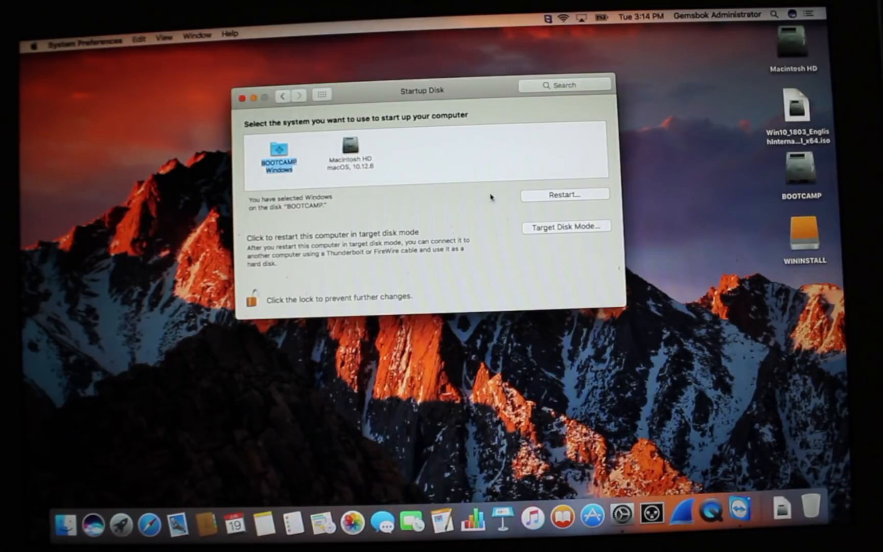
mouse_move(547, 197)
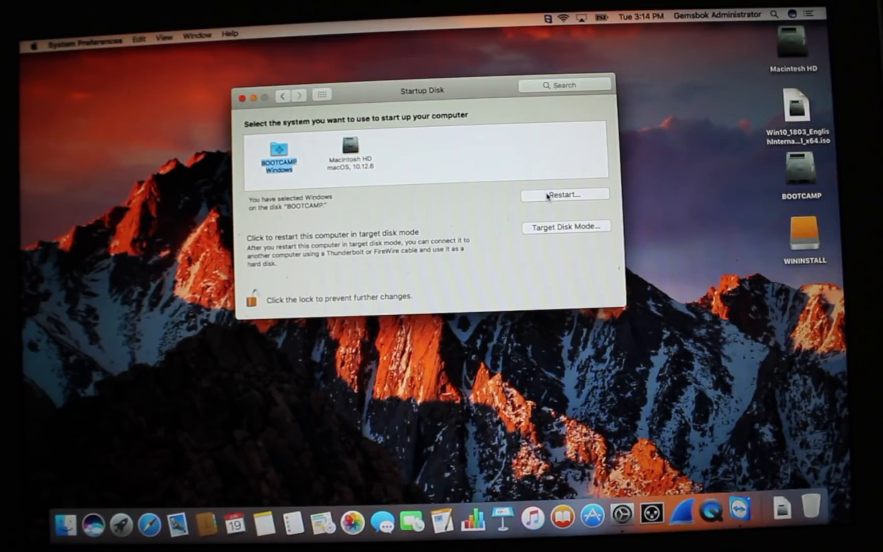
left_click(564, 193)
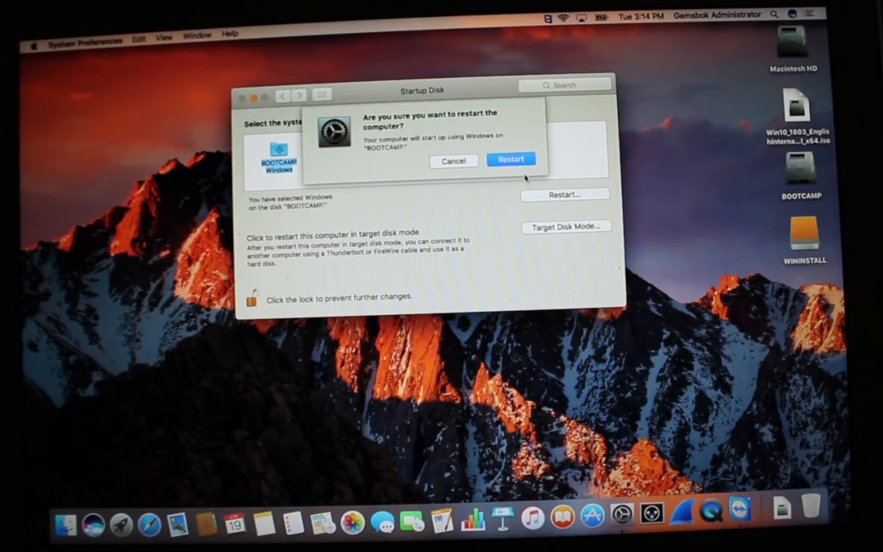